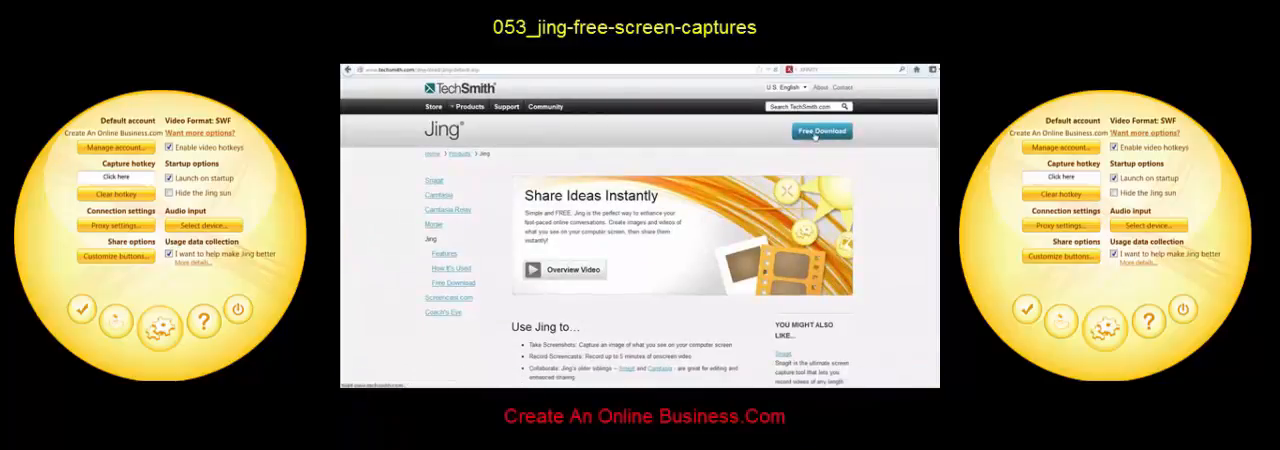
- Save the current capture as a PNG in the Jing pictures folder
{"action": "left_click", "coordinate": [820, 131]}
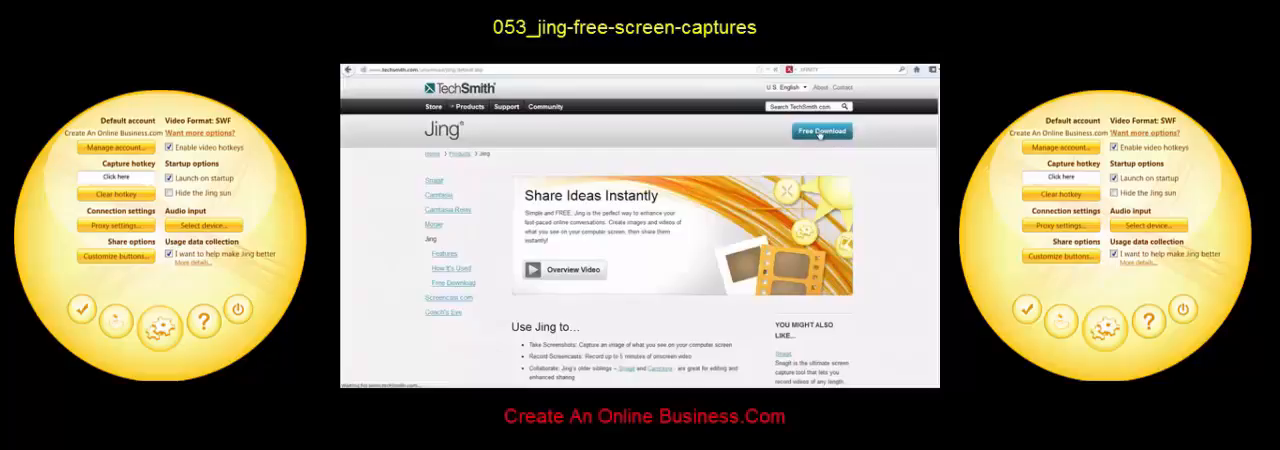
{"action": "left_click", "coordinate": [821, 131]}
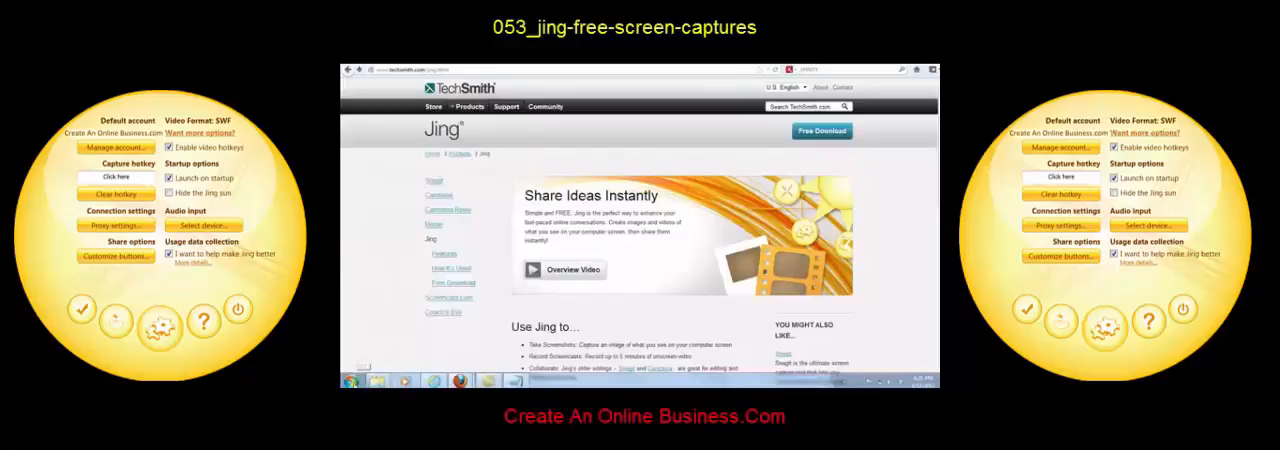
{"action": "left_click", "coordinate": [347, 383]}
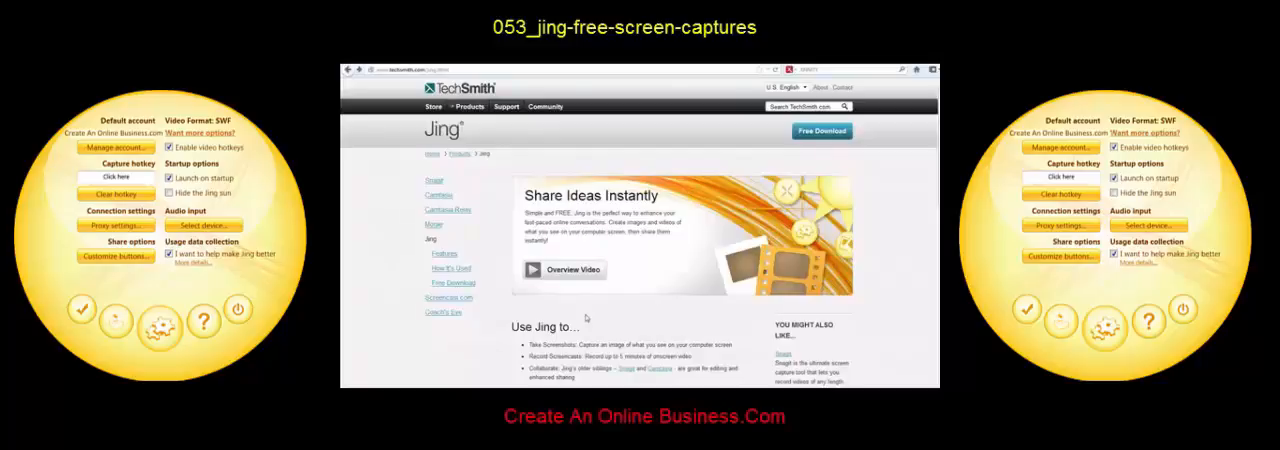
{"action": "mouse_move", "coordinate": [586, 317]}
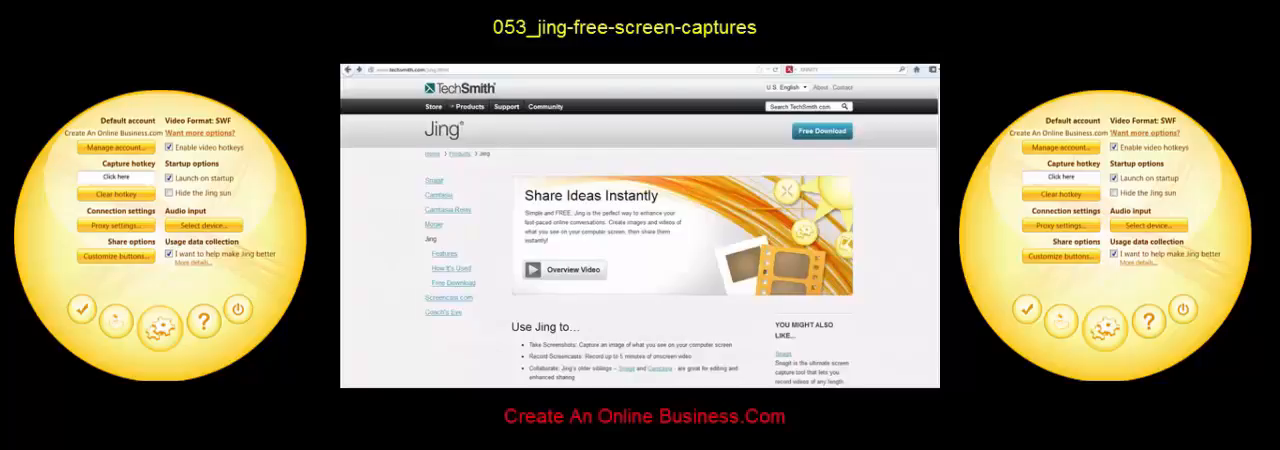
{"action": "left_click", "coordinate": [350, 383]}
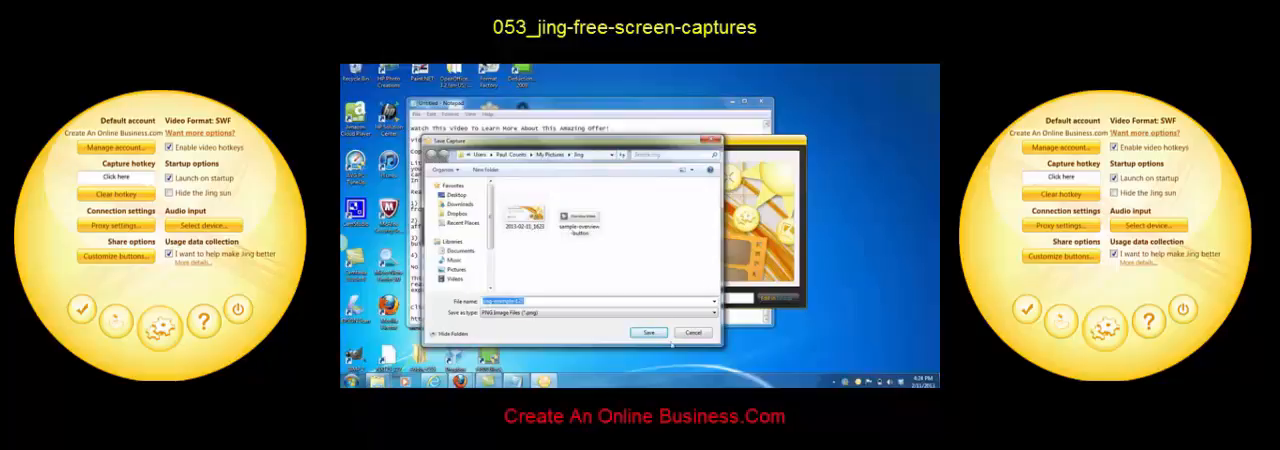
{"action": "left_click", "coordinate": [648, 332]}
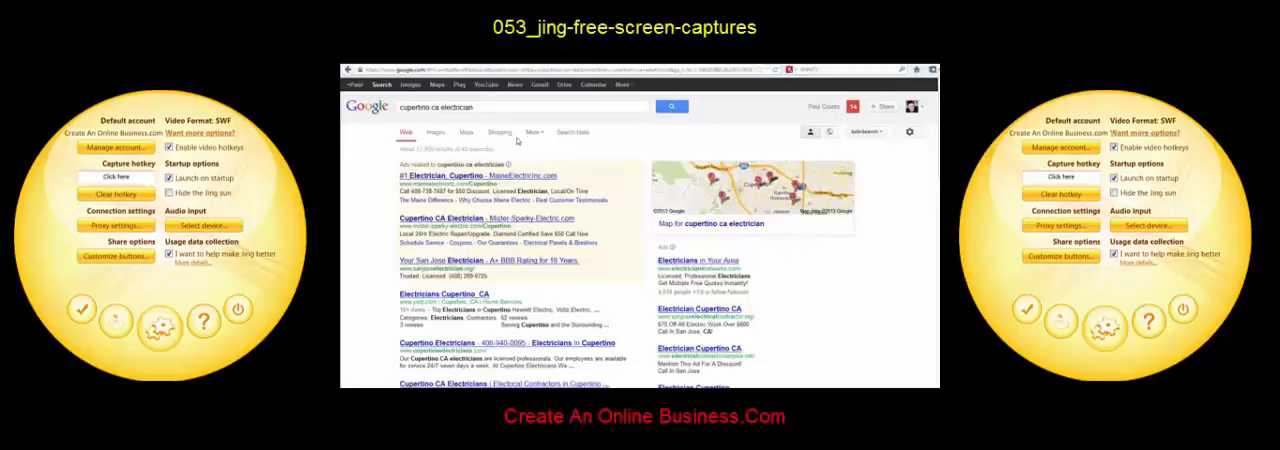
- Scroll down the Google results to the local electrician listings like Bless Electric and Foster Electric
{"action": "scroll", "scroll_direction": "down", "scroll_amount": 3}
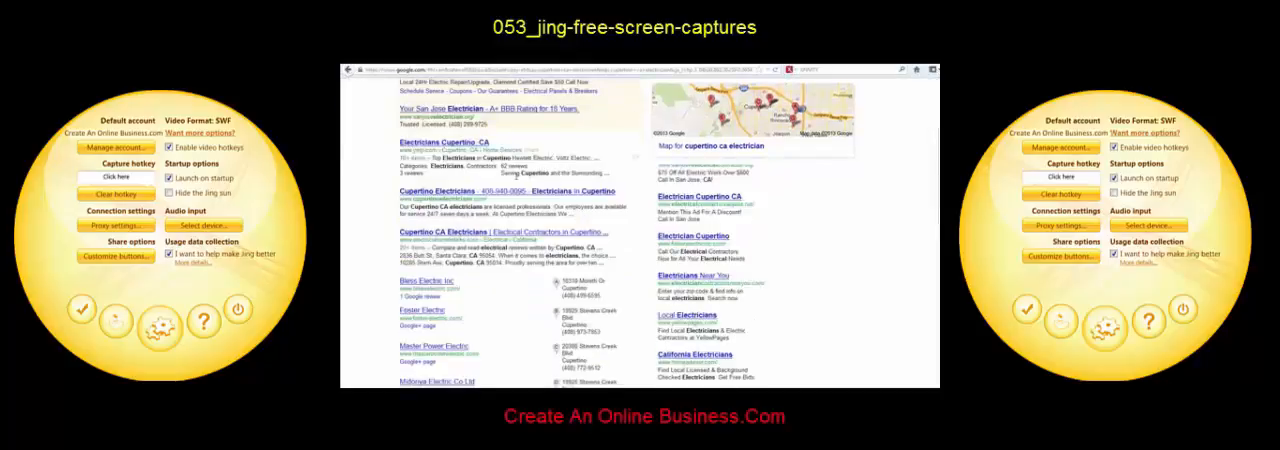
{"action": "scroll", "scroll_direction": "down", "scroll_amount": 3}
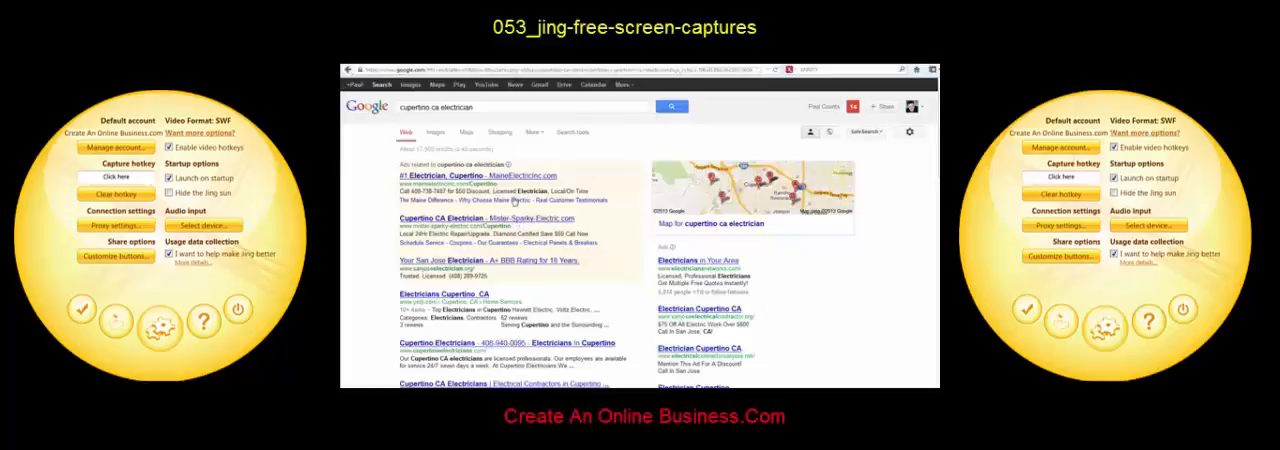
{"action": "scroll", "scroll_direction": "down", "scroll_amount": 3}
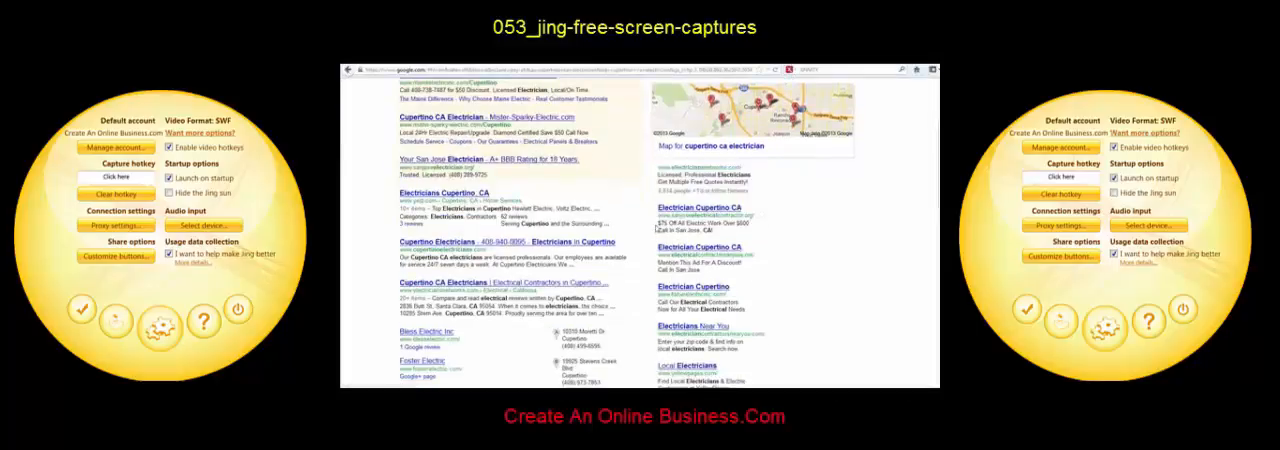
{"action": "mouse_move", "coordinate": [800, 343]}
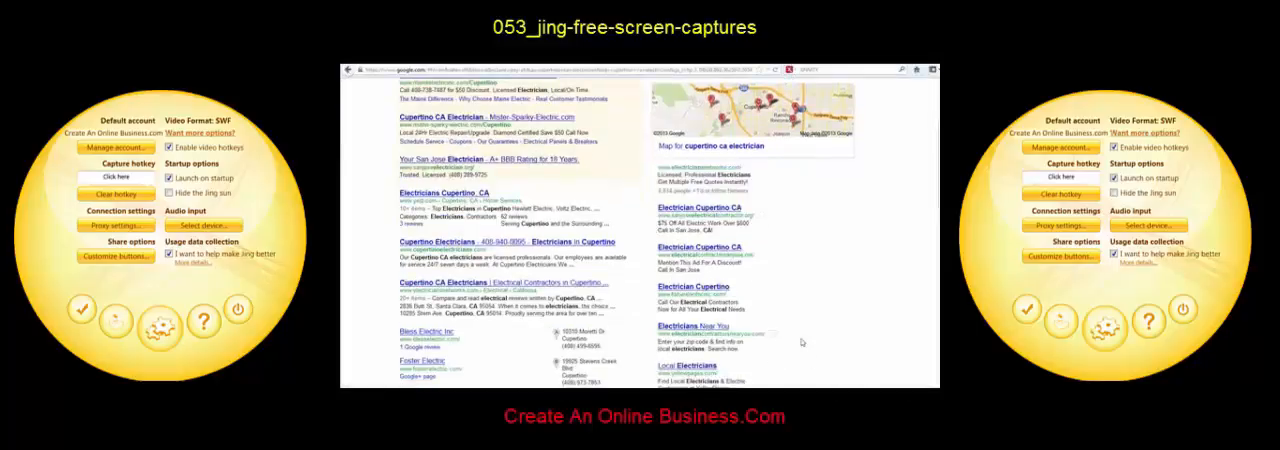
- Bring up Jing's tray menu with Capture, History and More over the Google results
{"action": "left_click", "coordinate": [349, 382]}
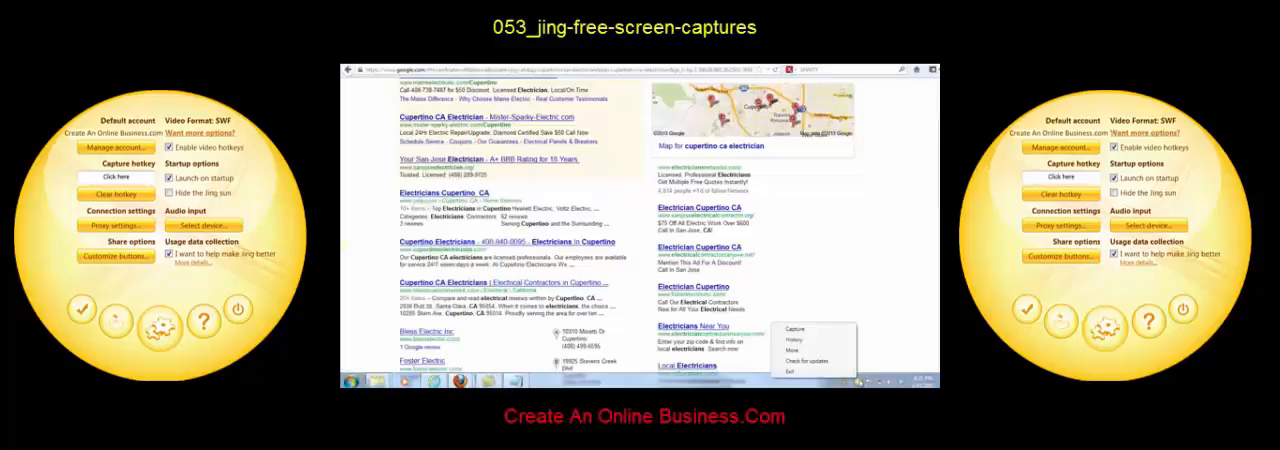
{"action": "mouse_move", "coordinate": [805, 339]}
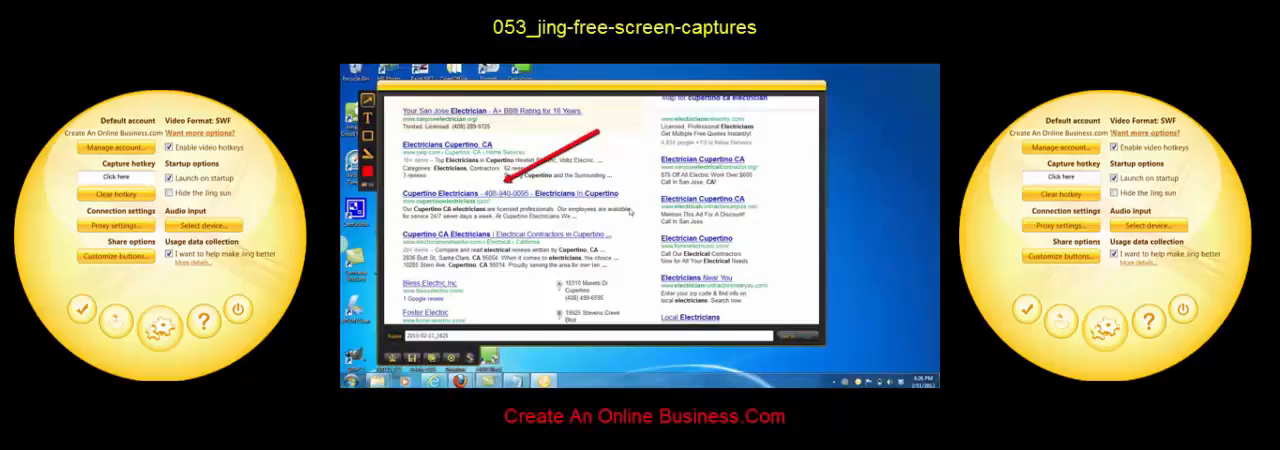
{"action": "mouse_move", "coordinate": [630, 215]}
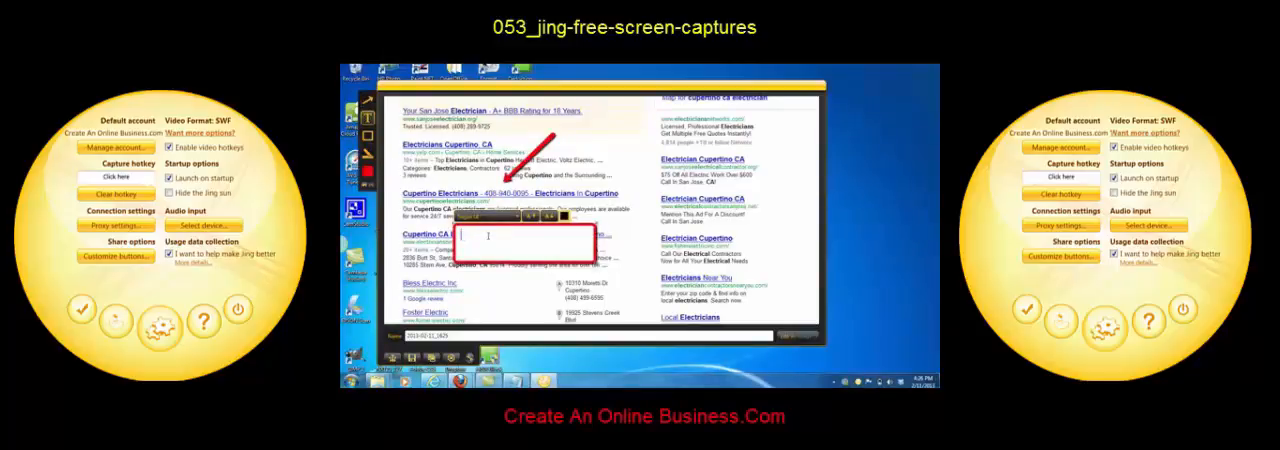
- Enter the callout text 'Check Out #3 In Google' beside the arrow
{"action": "type", "text": "Check"}
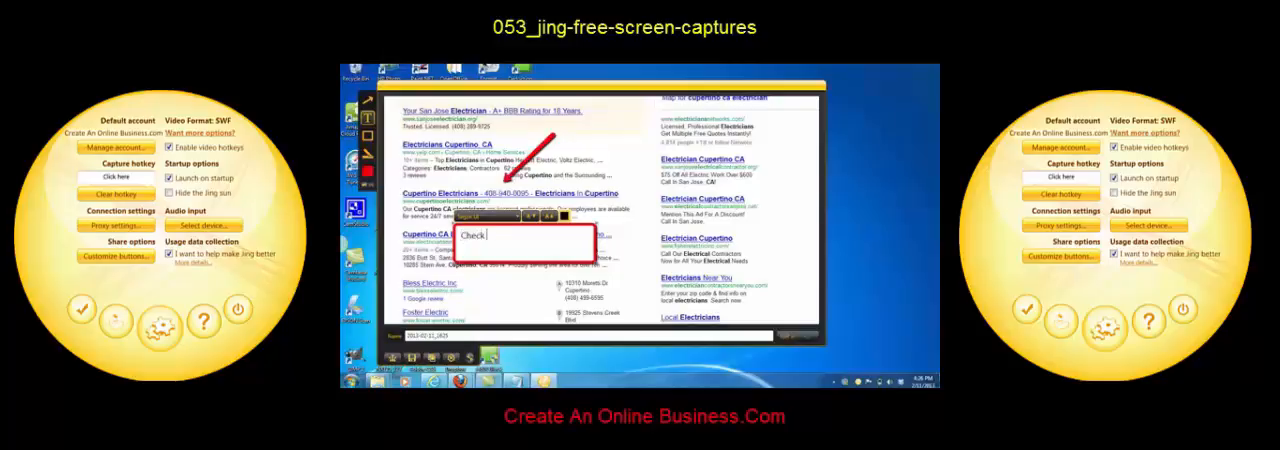
{"action": "type", "text": "Out #"}
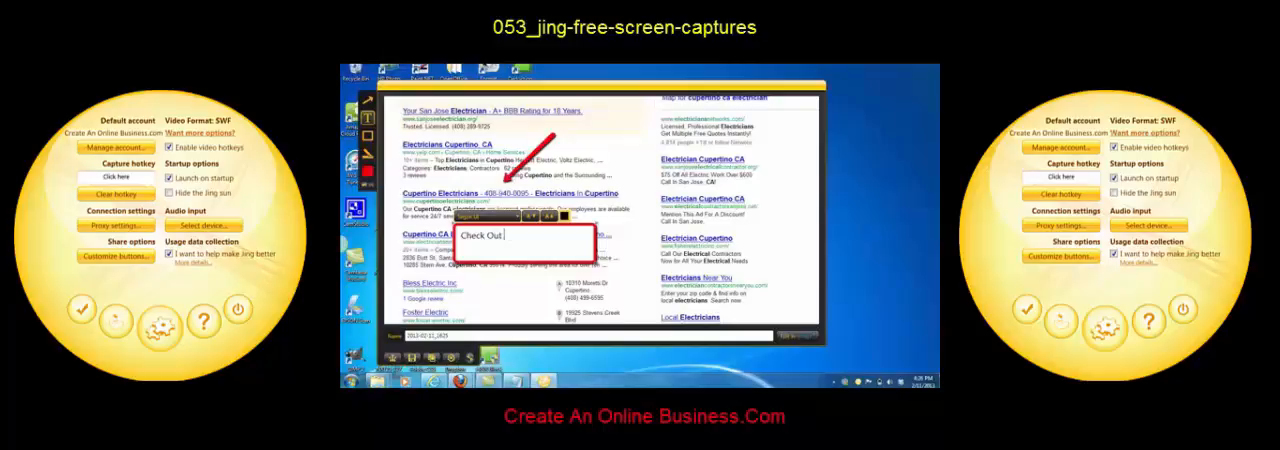
{"action": "type", "text": "#3"}
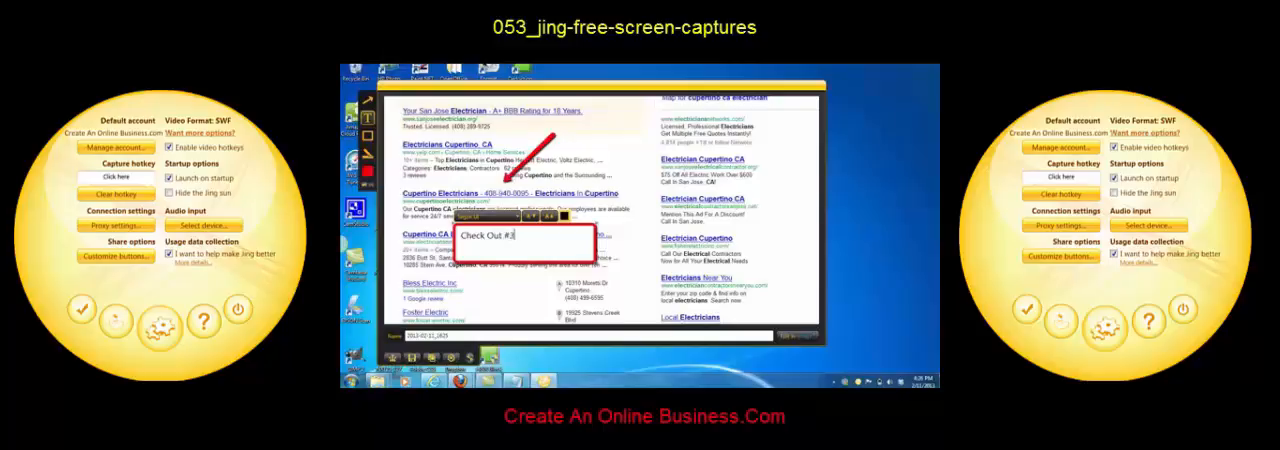
{"action": "type", "text": "In Google!"}
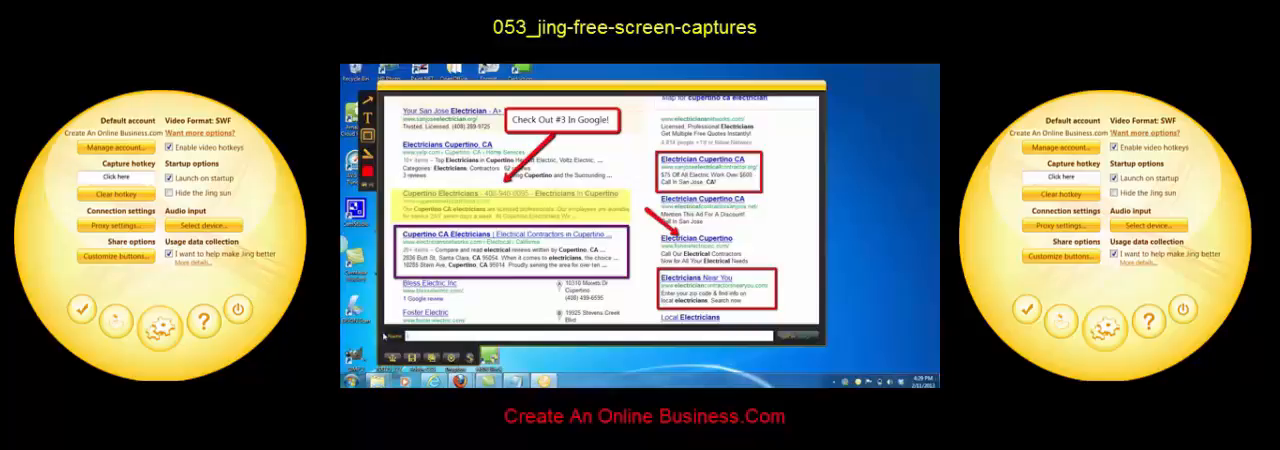
- Name the annotated capture 'cupertino-seo-ranking-edited' for saving as a PNG
{"action": "type", "text": "cupertino-seo-ranking-edited"}
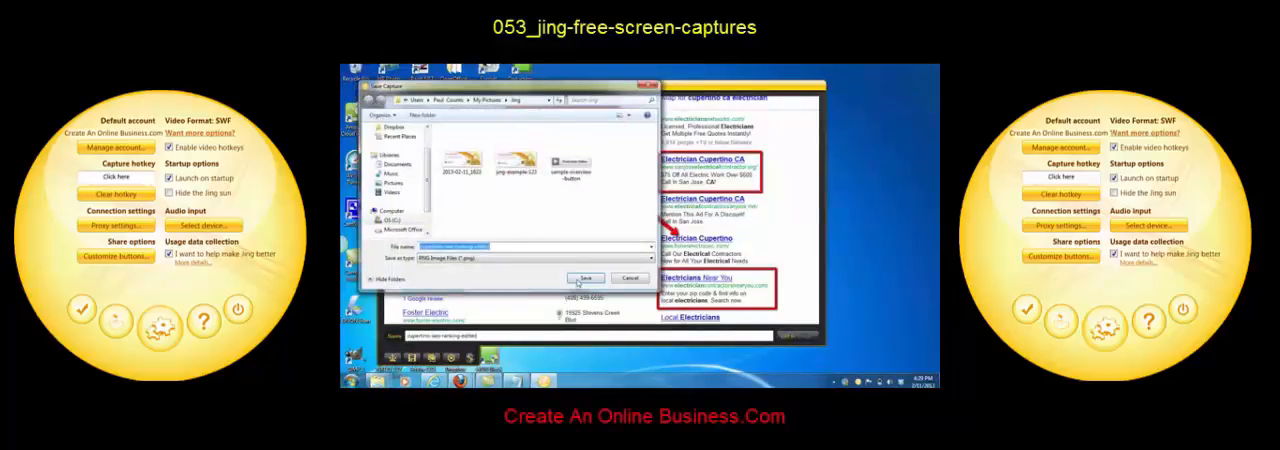
{"action": "type", "text": "cupertino-seo-ranking-edited"}
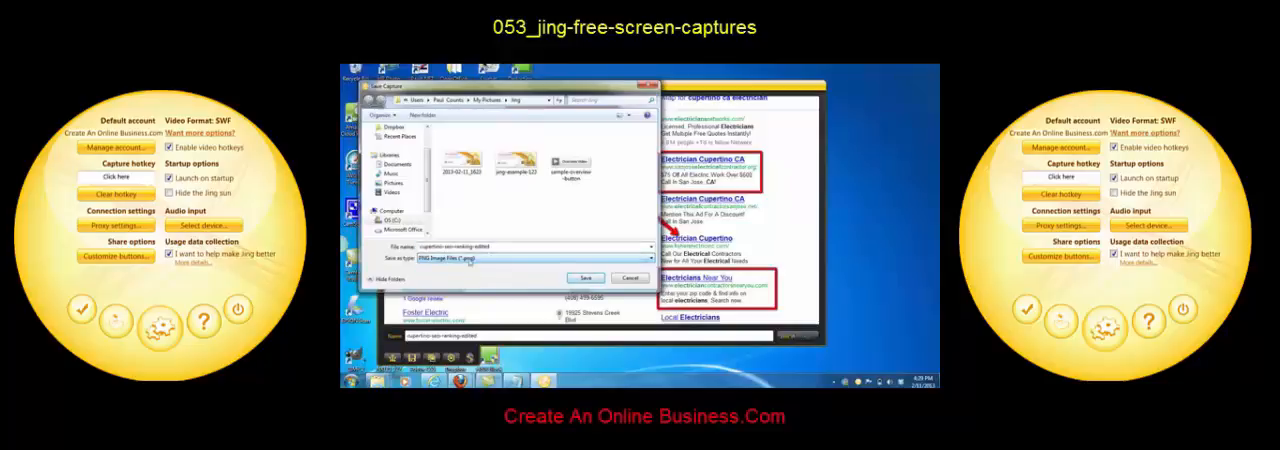